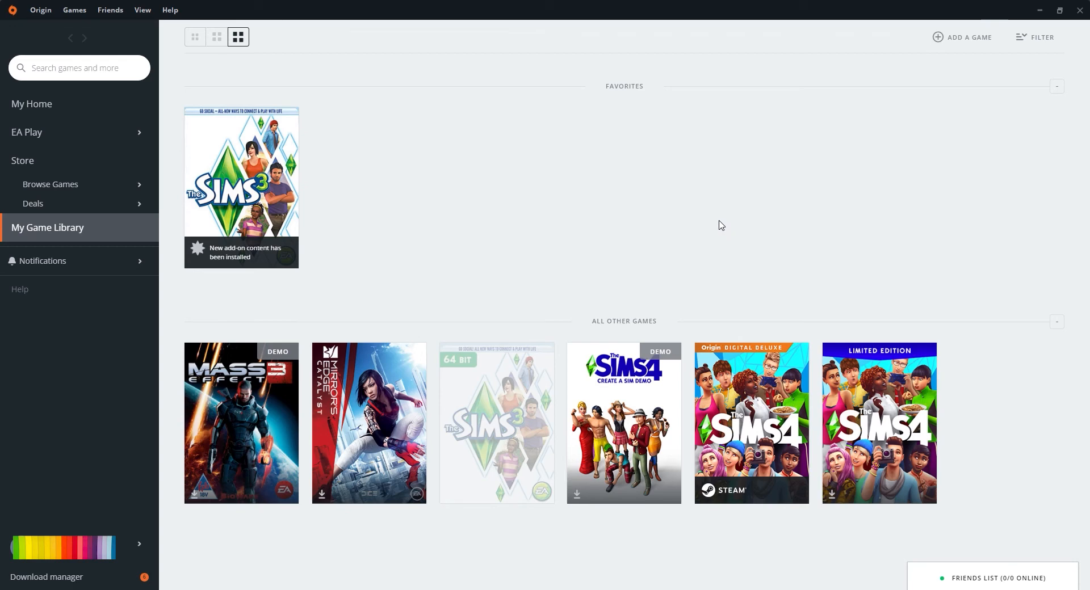
mouse_move(643, 240)
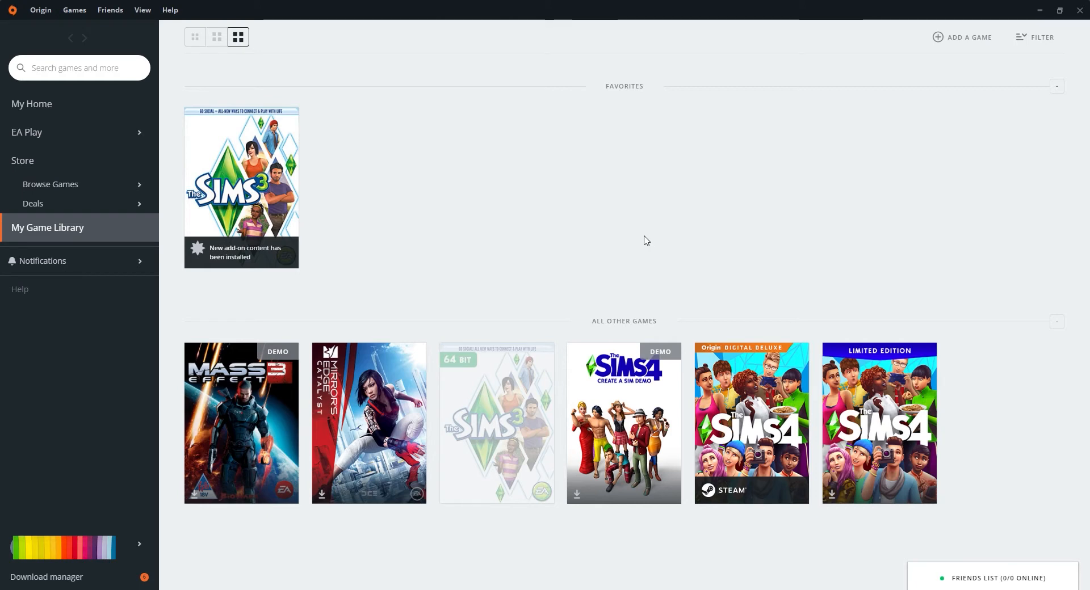
mouse_move(638, 238)
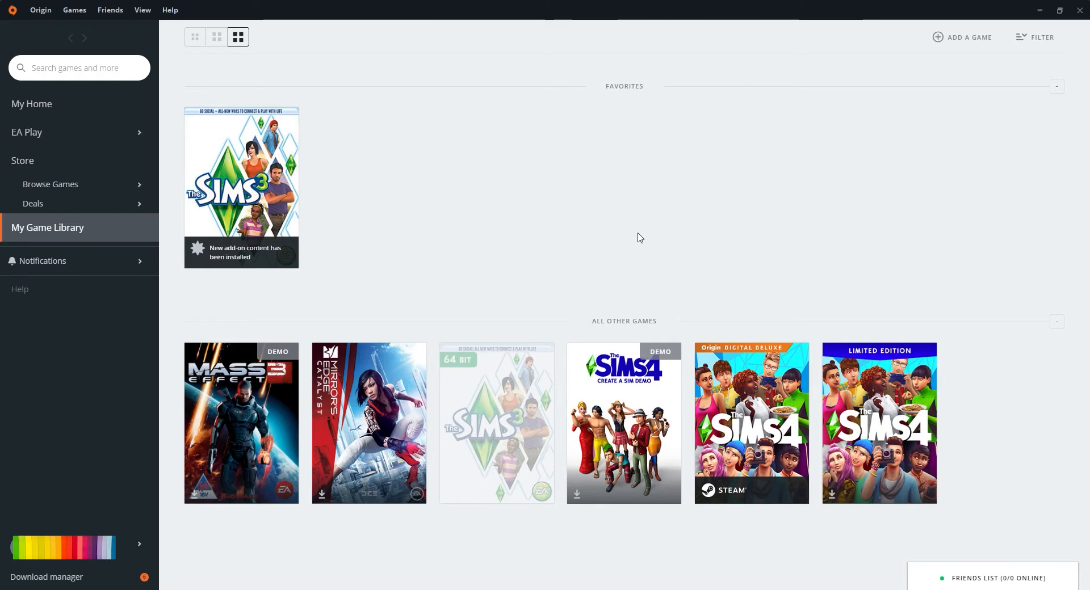
mouse_move(544, 181)
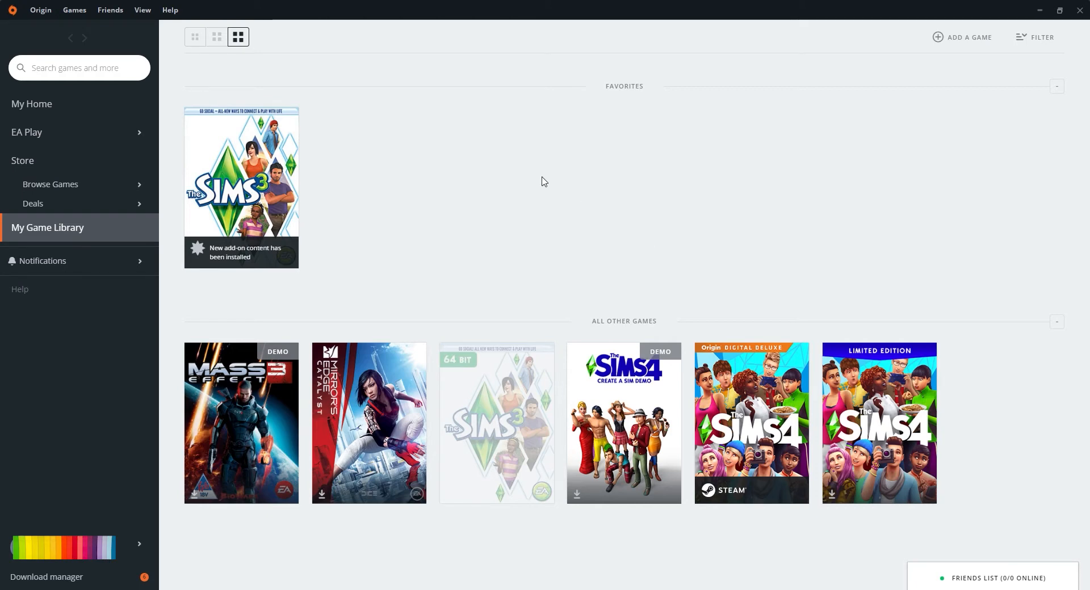
mouse_move(825, 265)
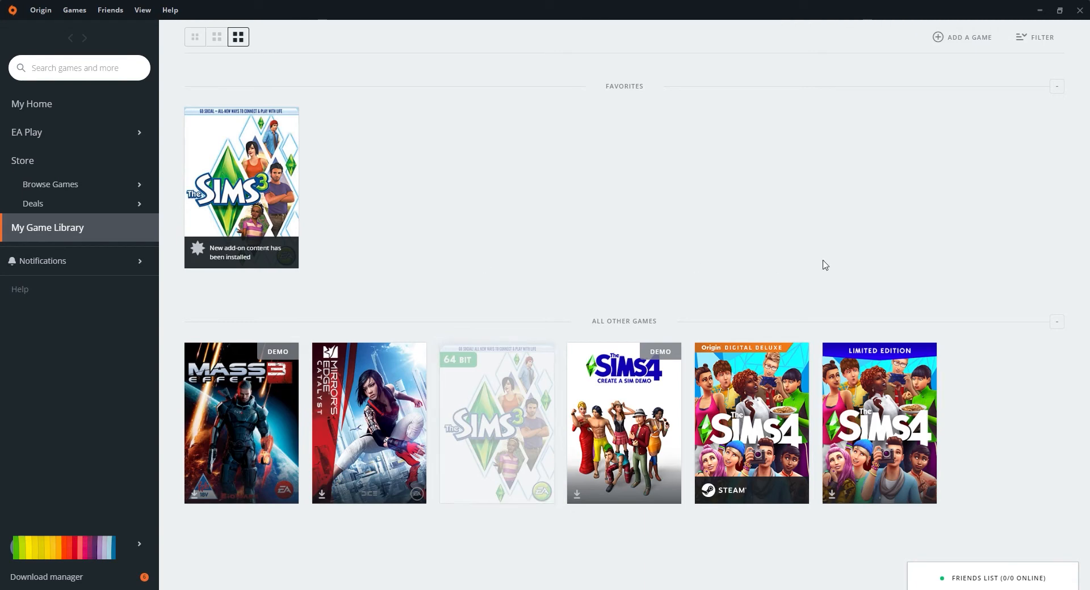
mouse_move(696, 234)
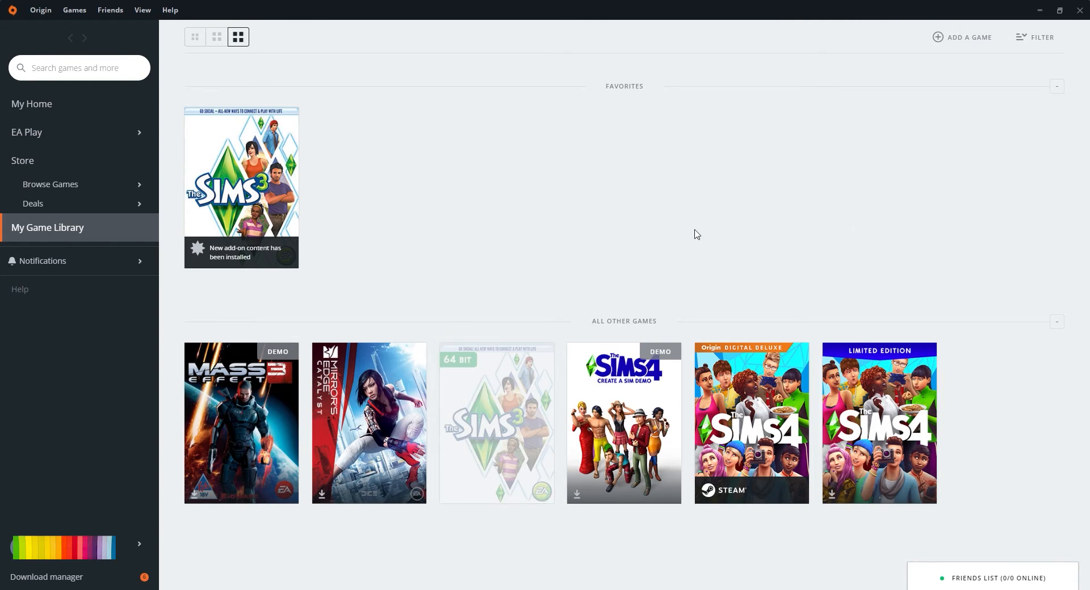
mouse_move(740, 100)
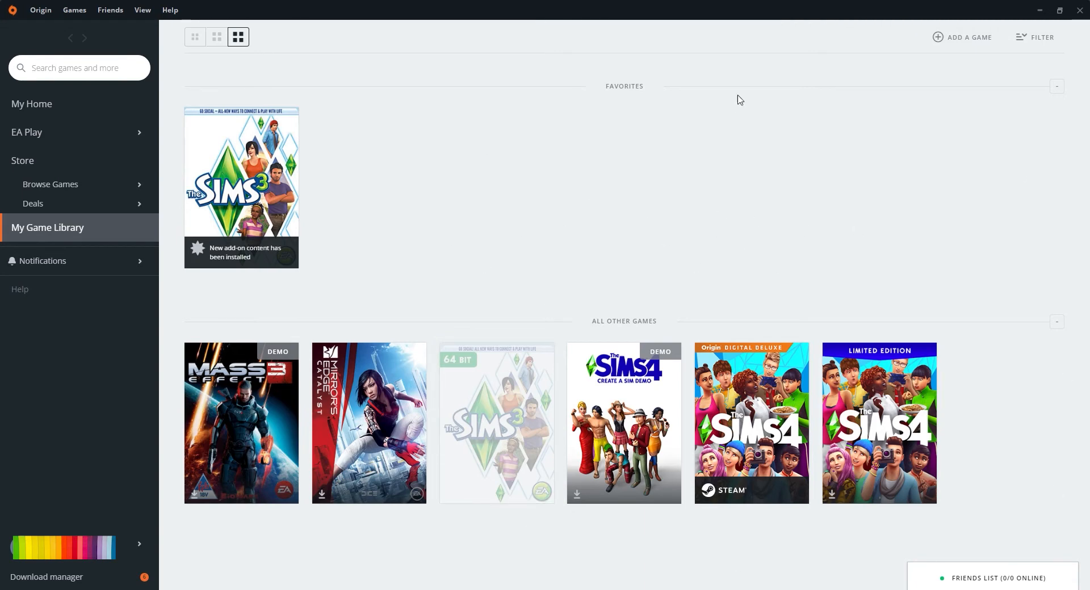
mouse_move(514, 18)
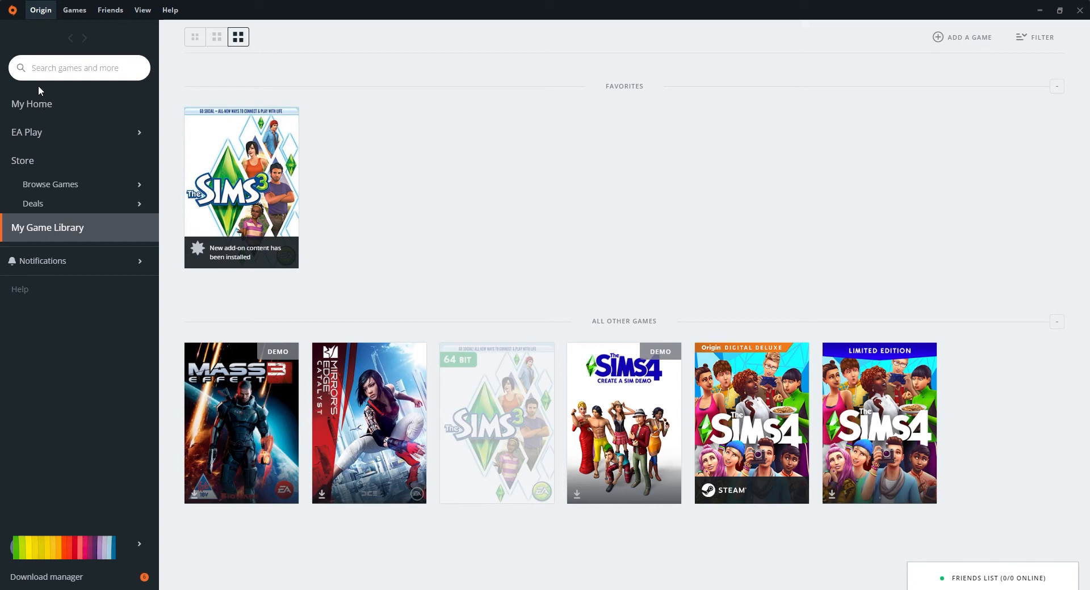
mouse_move(84, 90)
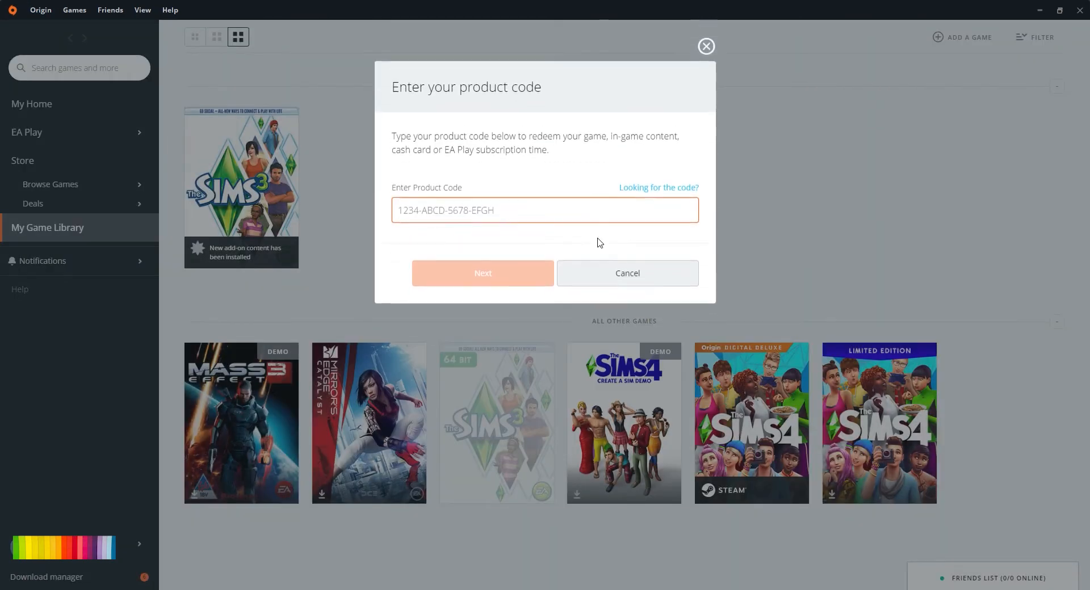
Open the Redeem Product Code form and select the Enter Product Code field.
click(544, 214)
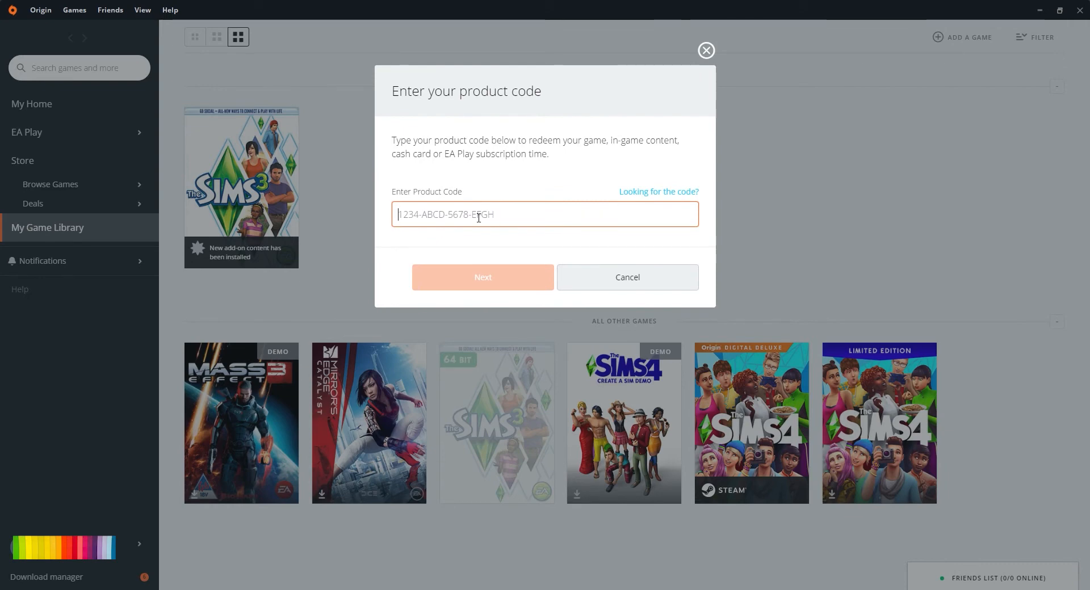
click(482, 277)
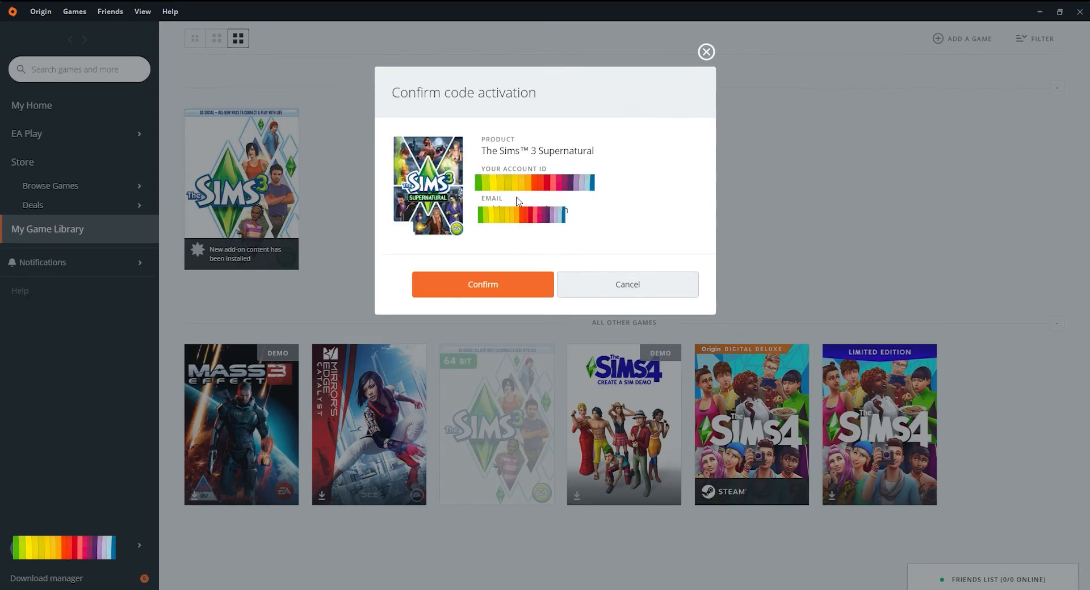
mouse_move(402, 86)
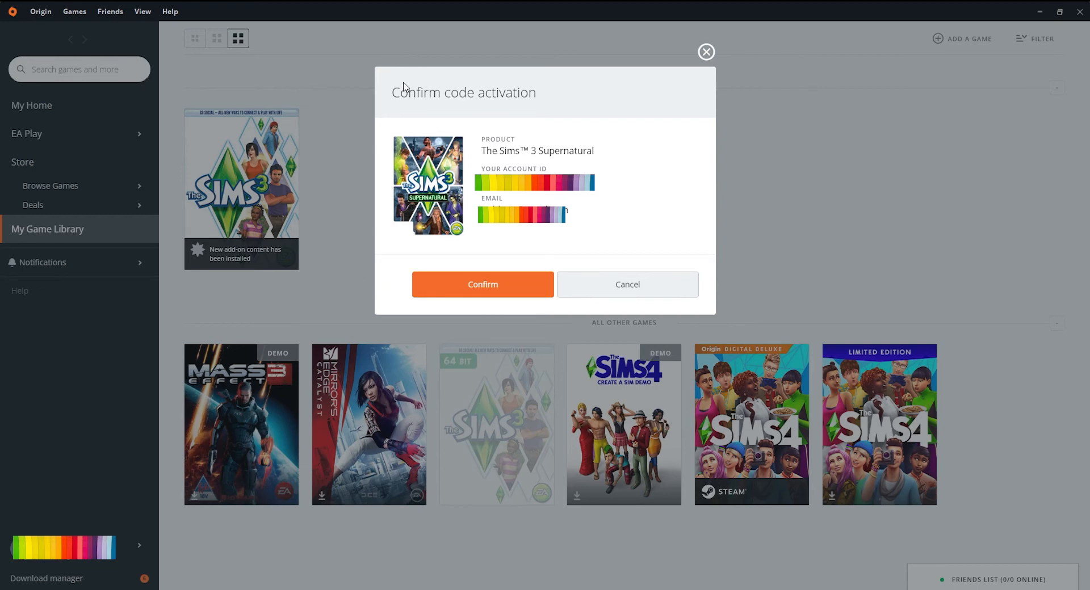
Confirm The Sims 3 Supernatural code activation and view its download.
click(482, 284)
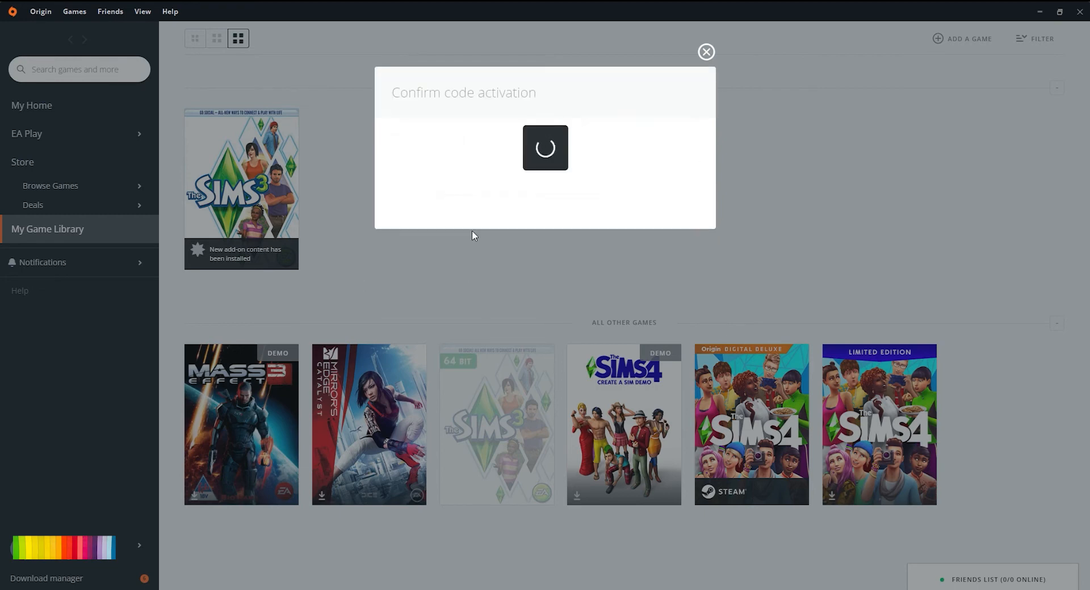
click(705, 52)
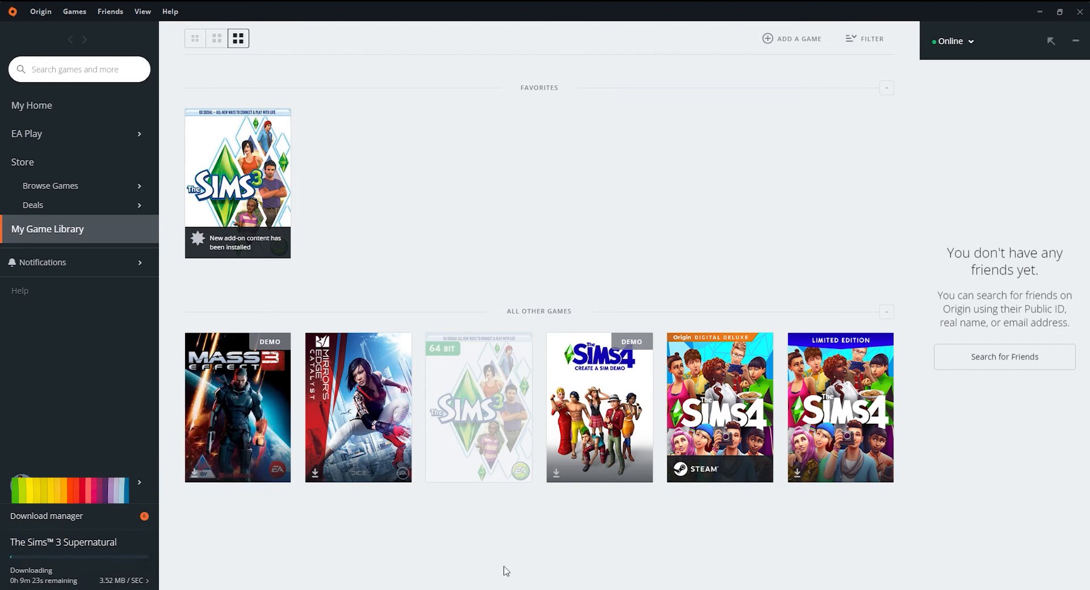
mouse_move(254, 550)
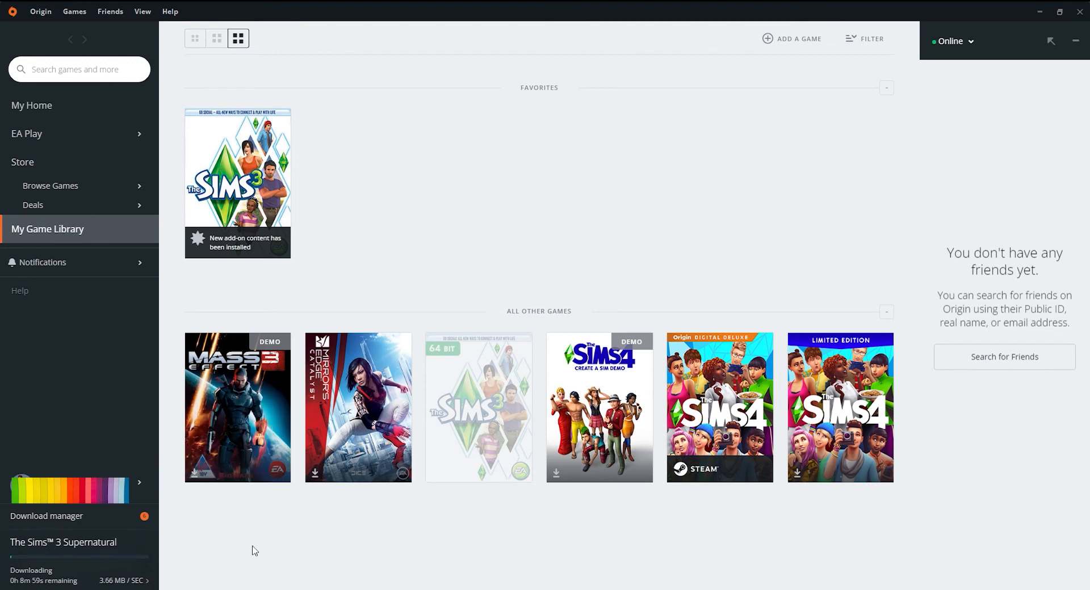
mouse_move(678, 307)
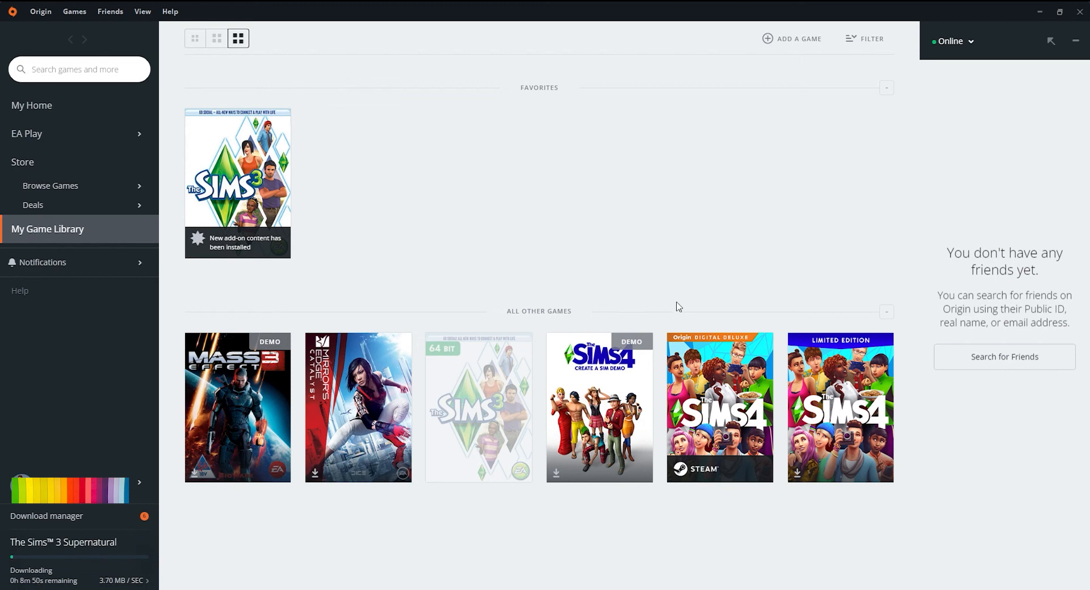
mouse_move(713, 232)
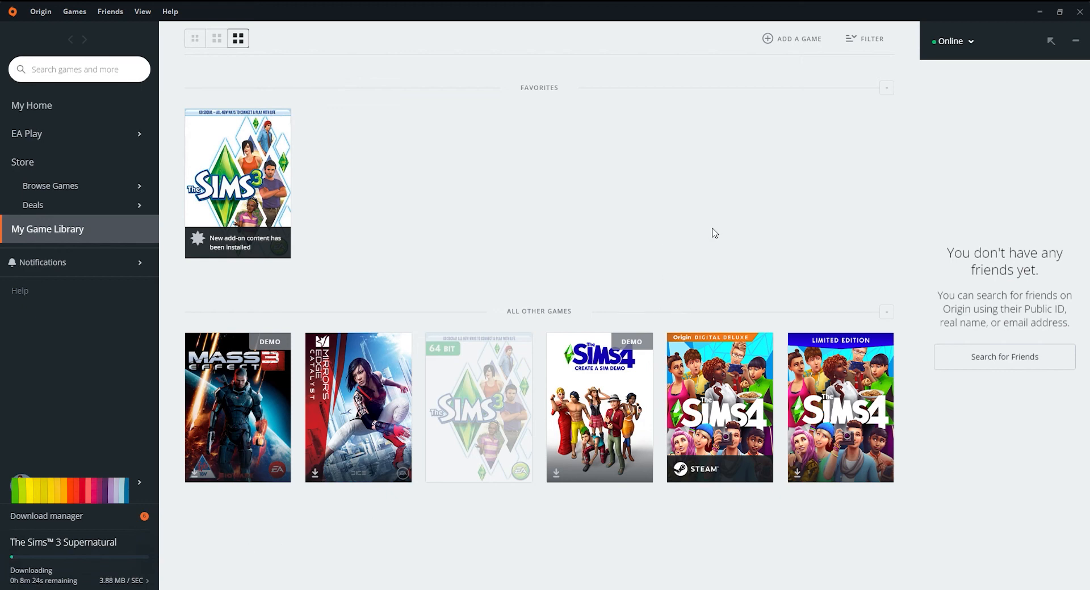
mouse_move(875, 297)
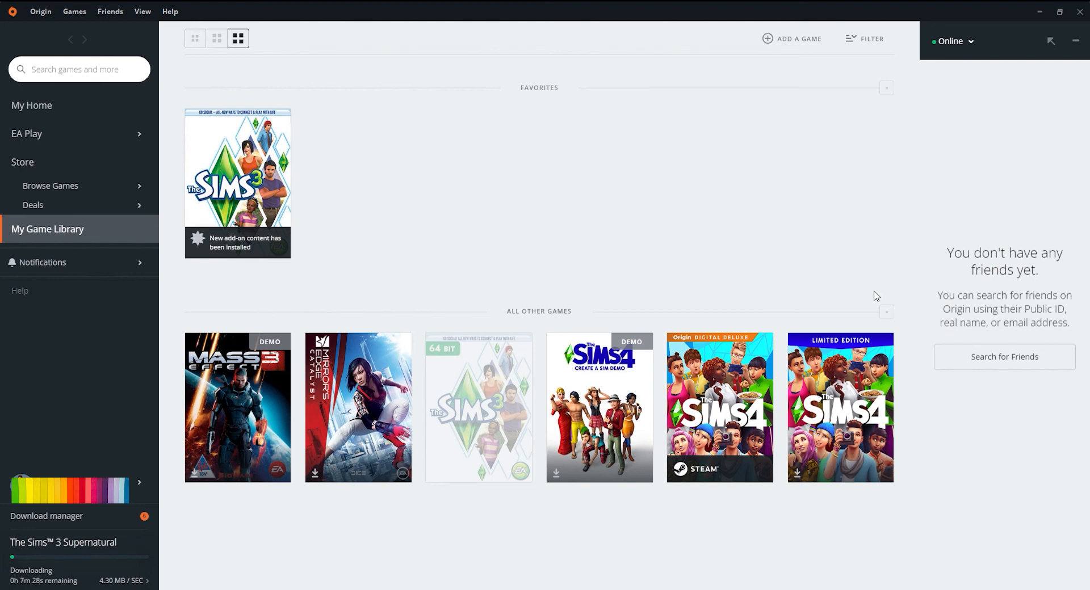
mouse_move(877, 296)
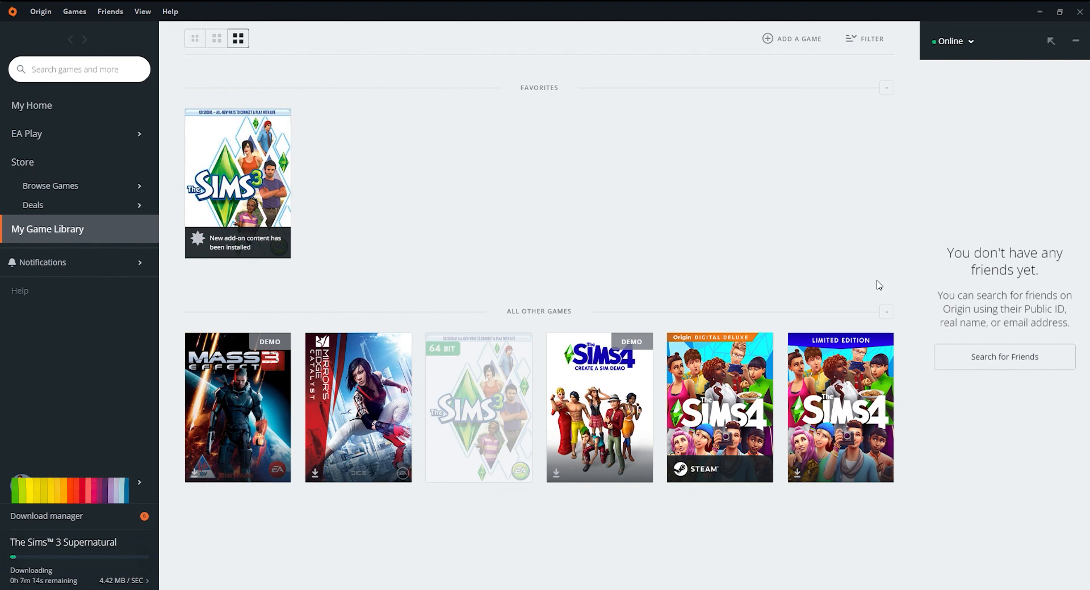